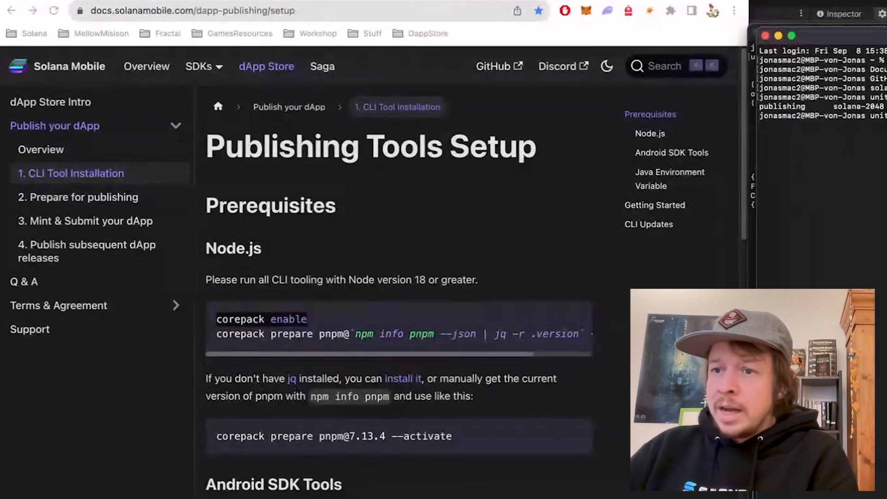
# Review Unity's External Tools Android SDK paths, then return to the Android SDK Tools docs.
pyautogui.click(403, 379)
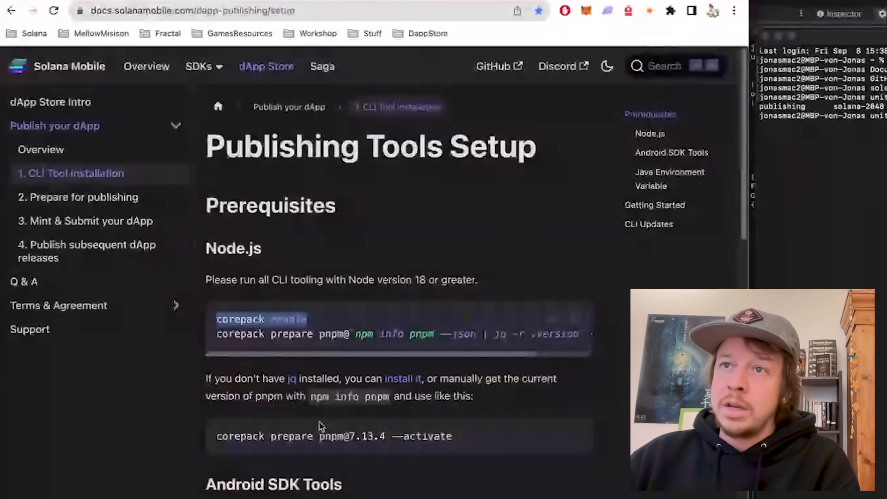
pyautogui.scroll(-3)
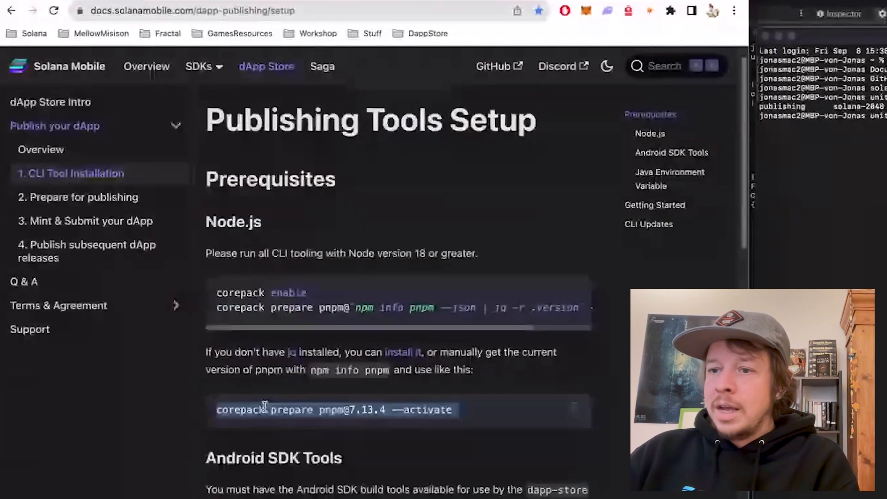
pyautogui.scroll(-3)
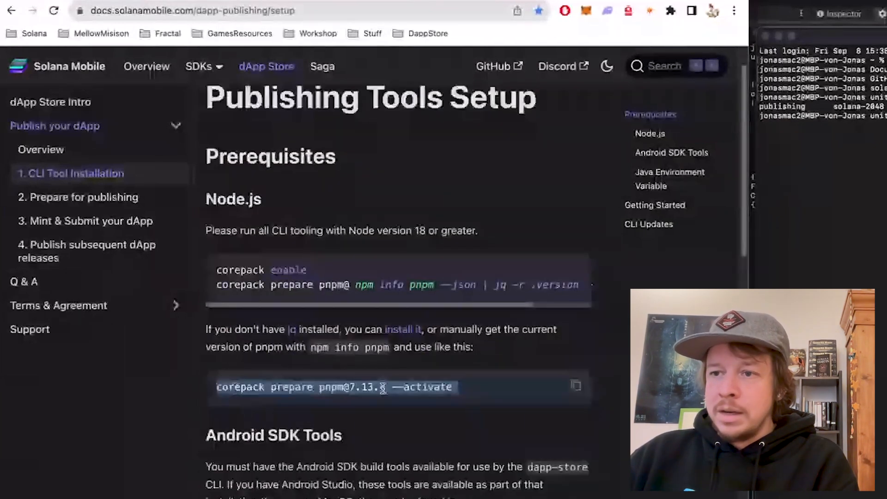
pyautogui.scroll(-3)
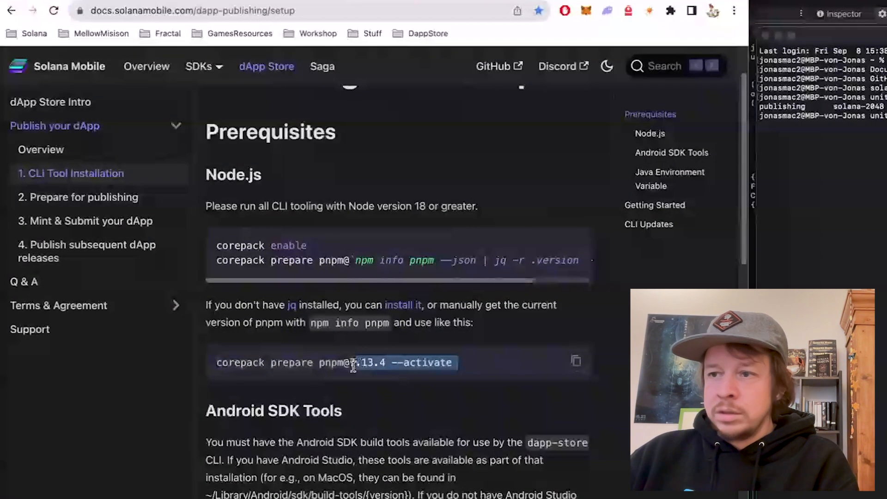
pyautogui.scroll(-3)
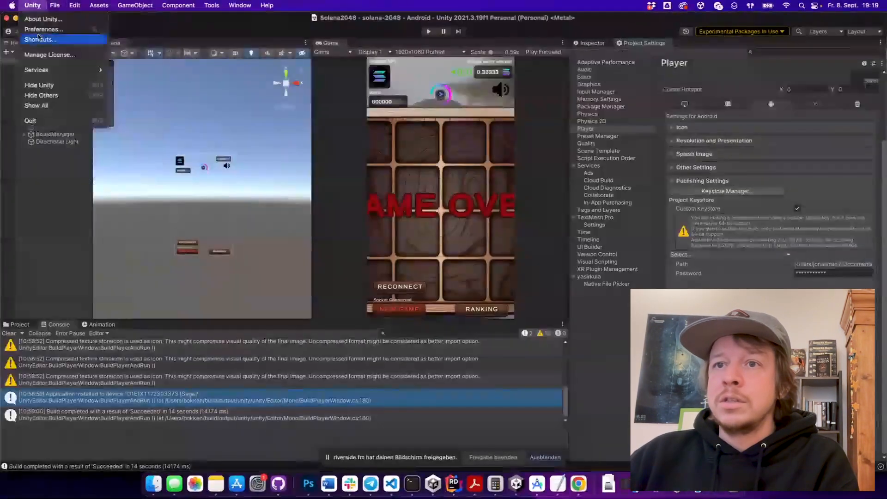
pyautogui.click(40, 29)
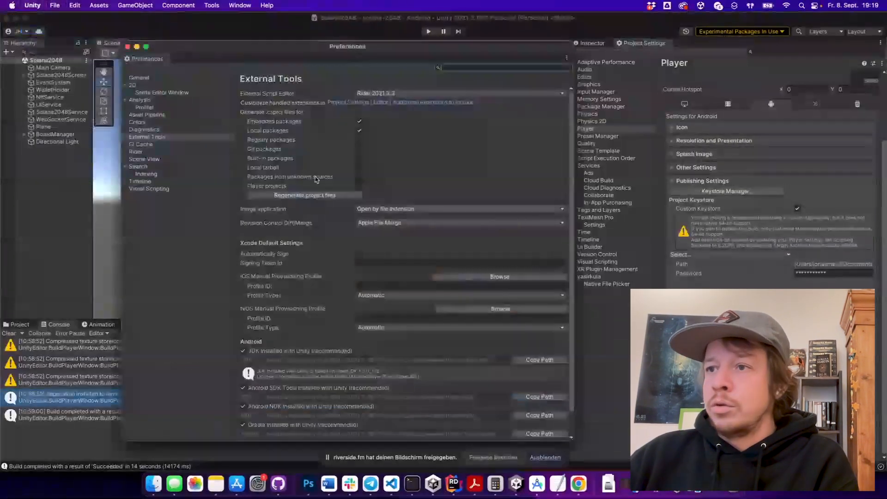
pyautogui.scroll(-3)
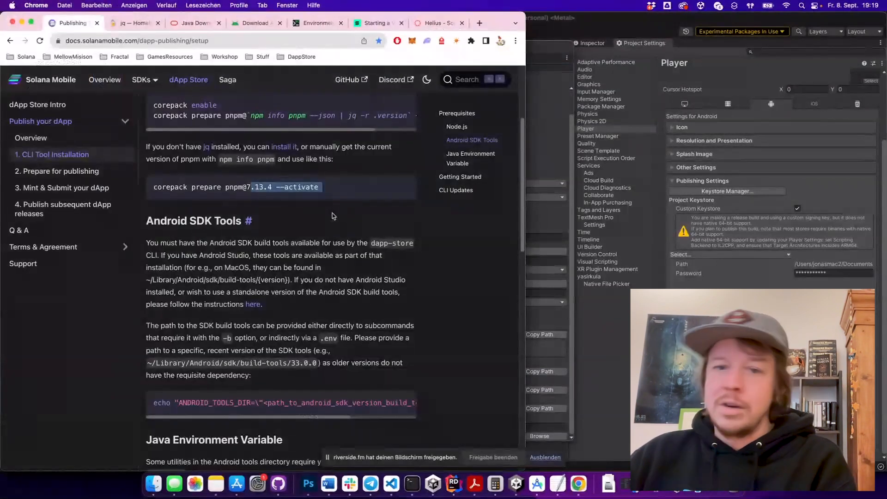
pyautogui.click(251, 23)
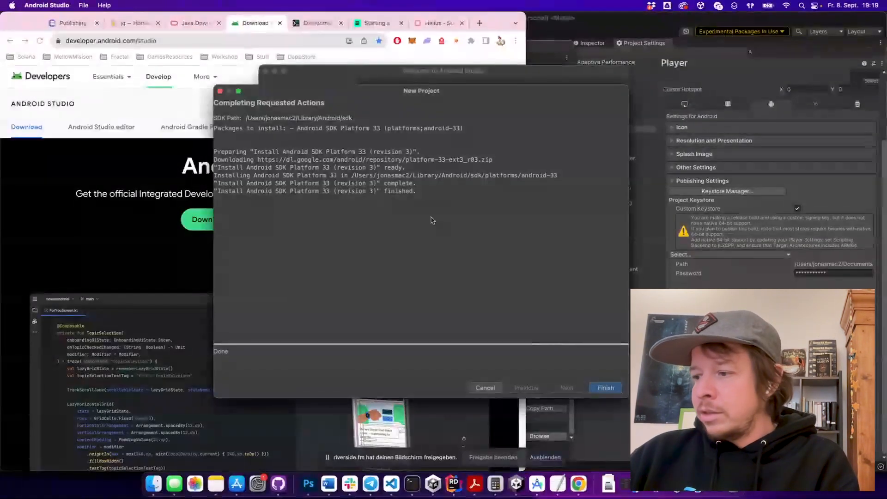
# Highlight the Android SDK Platform 33 install path under Library/Android/sdk in the log.
pyautogui.moveTo(353, 175); pyautogui.dragTo(543, 175)
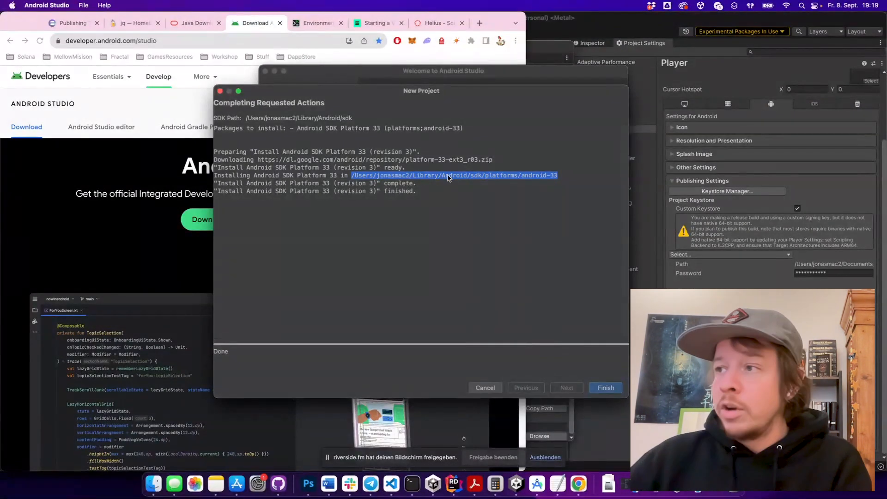
pyautogui.moveTo(474, 181)
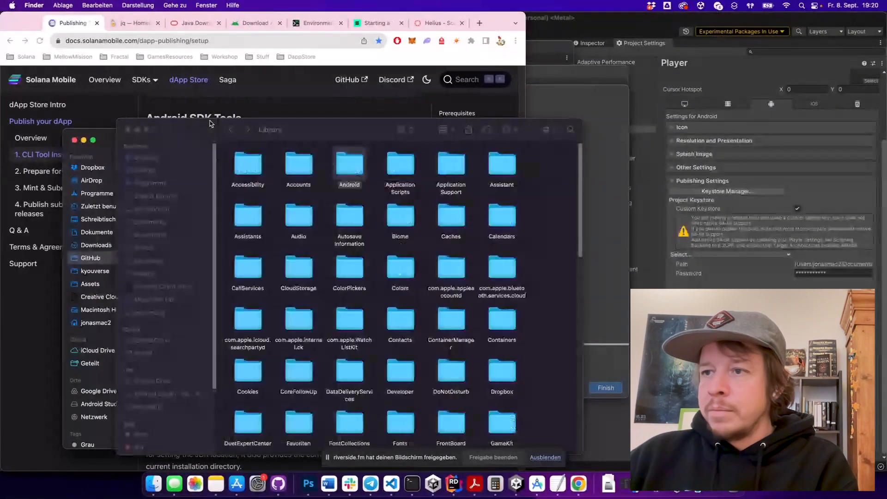
# Browse Finder through Library > Android > sdk > build-tools into the installed version folder.
pyautogui.click(350, 164)
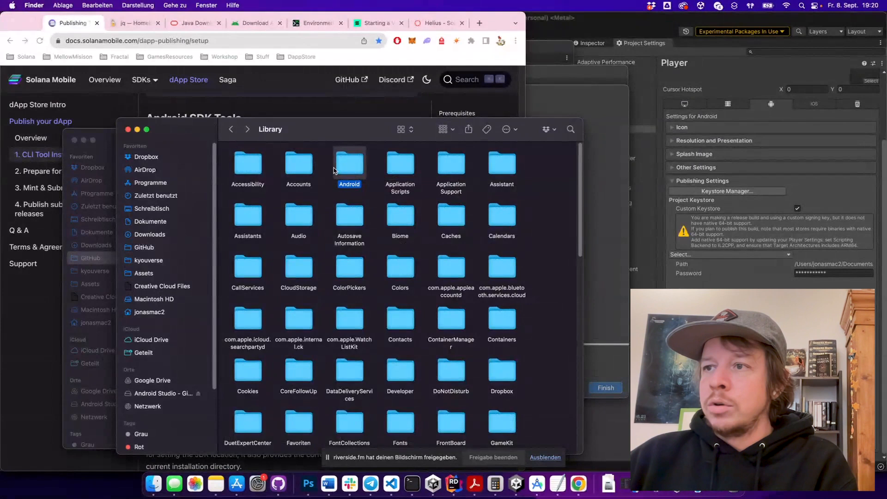
pyautogui.doubleClick(350, 164)
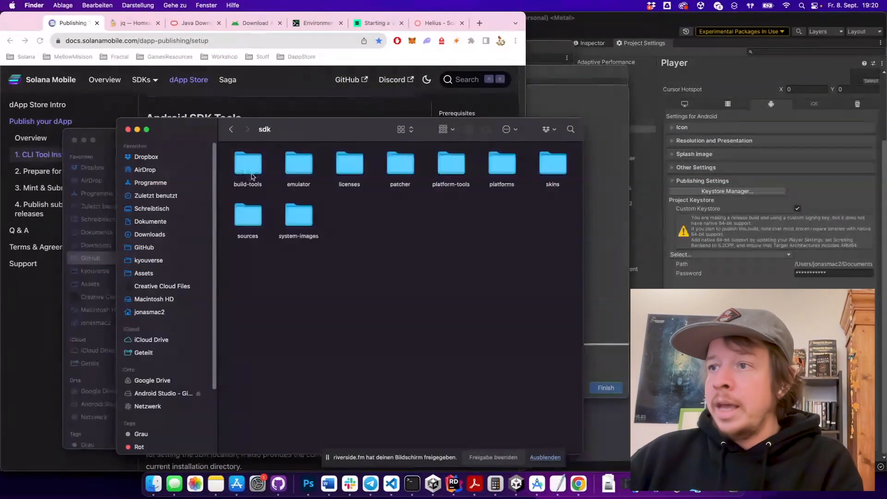
pyautogui.doubleClick(247, 167)
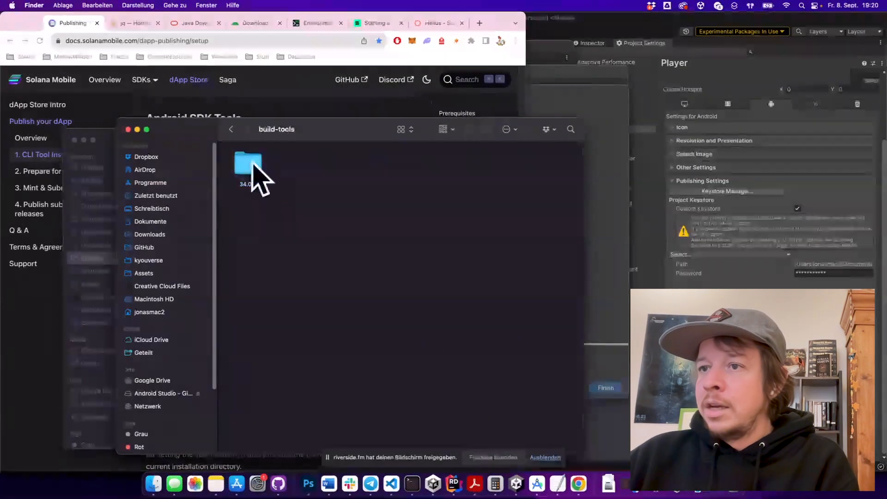
pyautogui.doubleClick(247, 164)
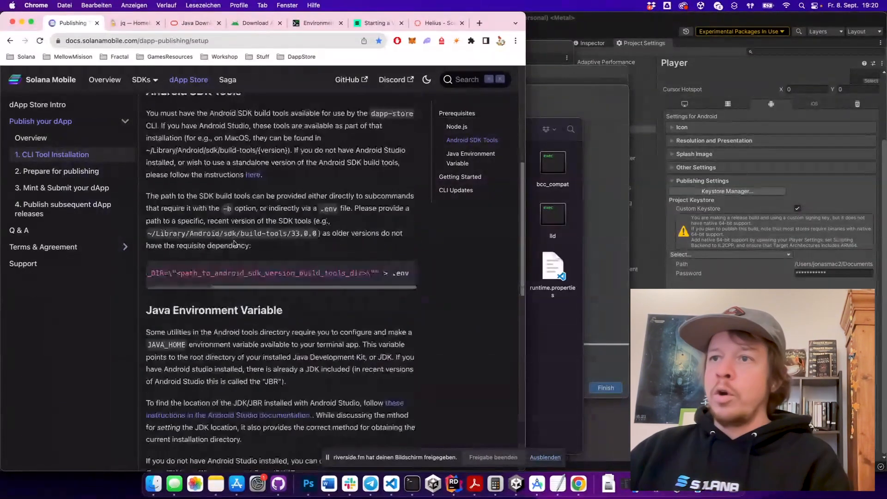
pyautogui.scroll(-3)
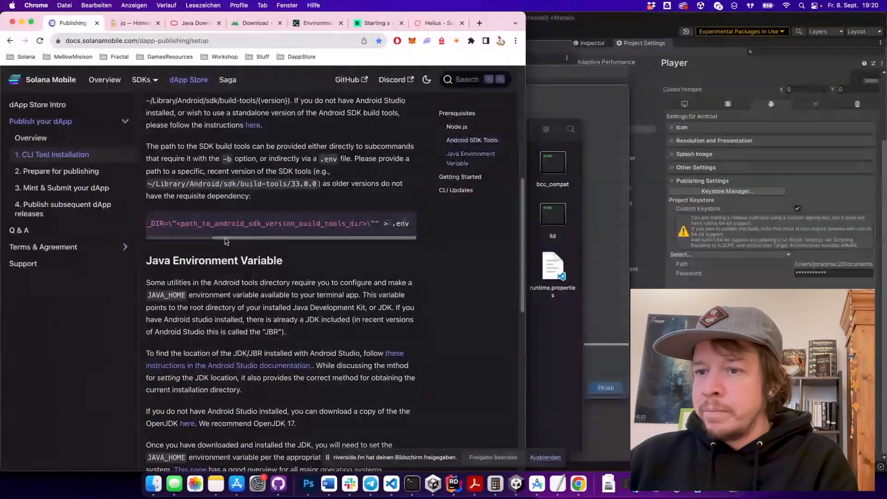
pyautogui.scroll(-3)
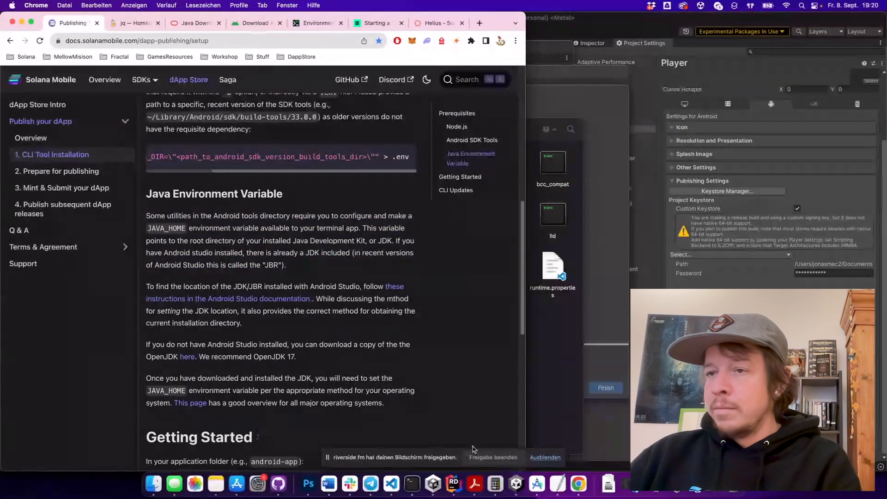
pyautogui.click(195, 23)
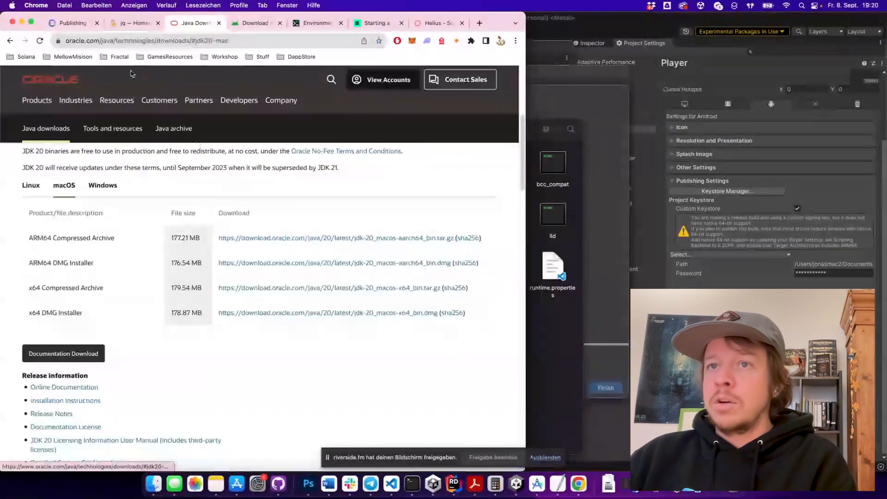
pyautogui.moveTo(201, 274)
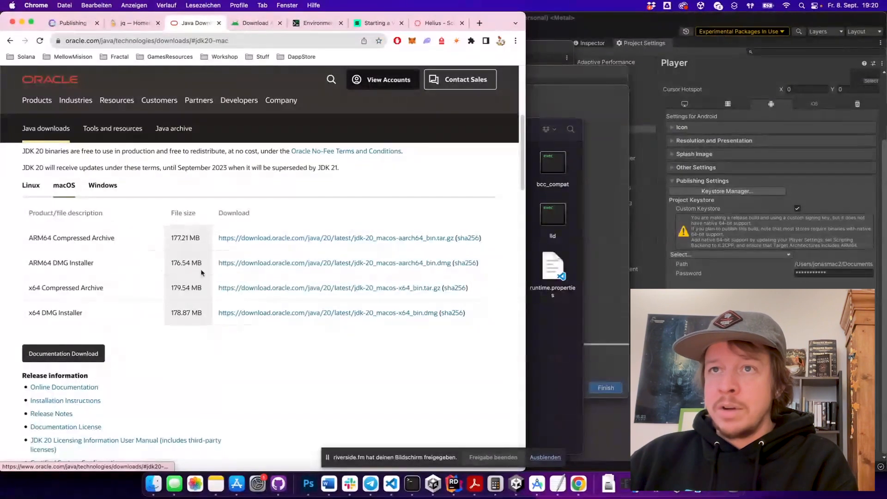
pyautogui.moveTo(238, 285)
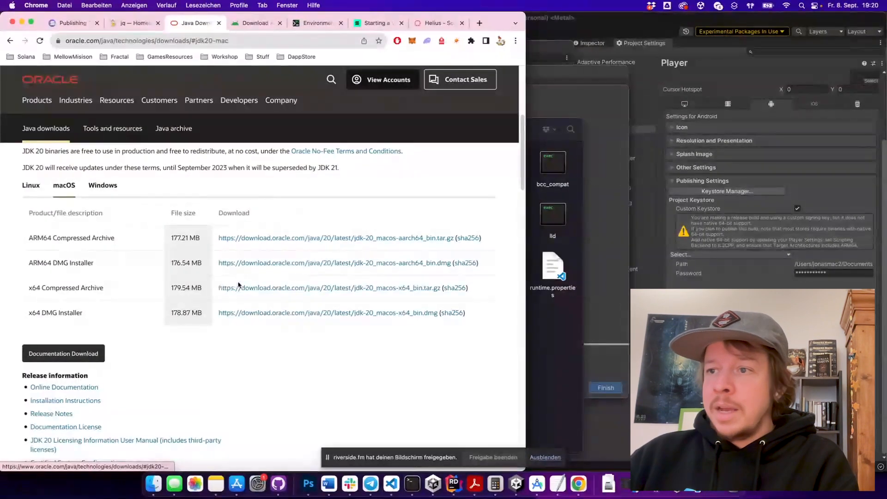
# Switch Oracle's downloads page to JDK 17 to list the JDK 17.0.8 macOS downloads.
pyautogui.scroll(3)
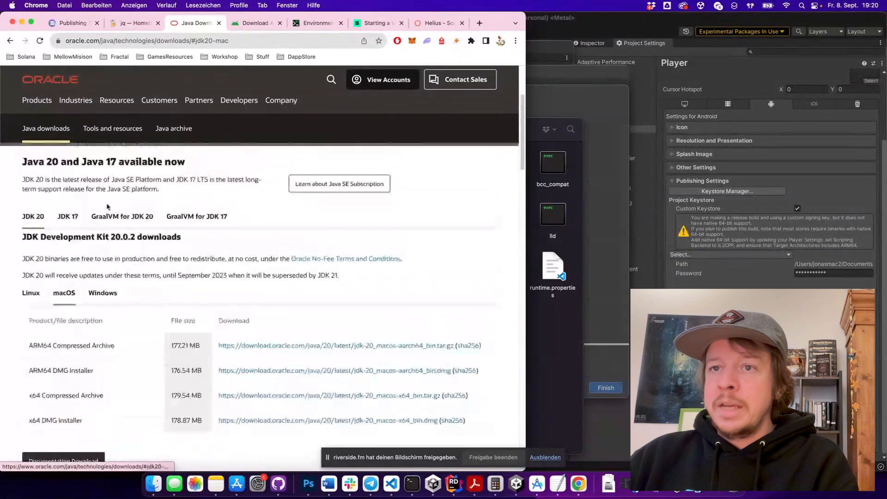
pyautogui.click(67, 217)
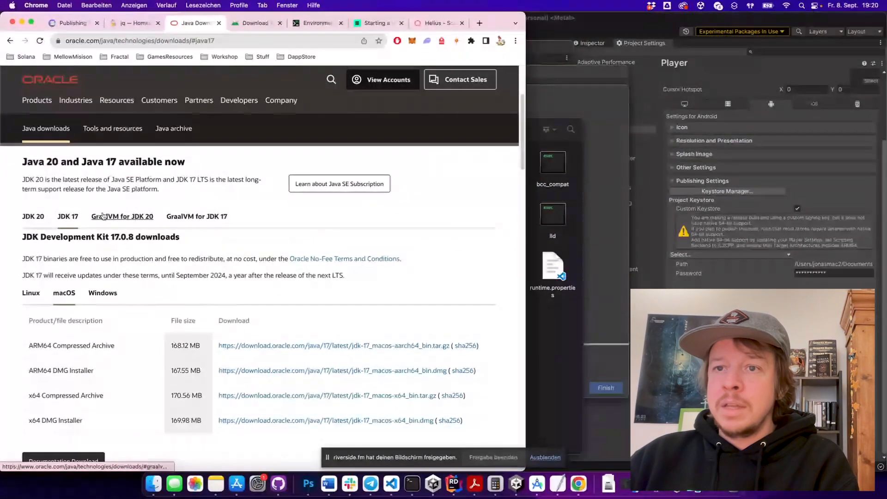
pyautogui.scroll(-3)
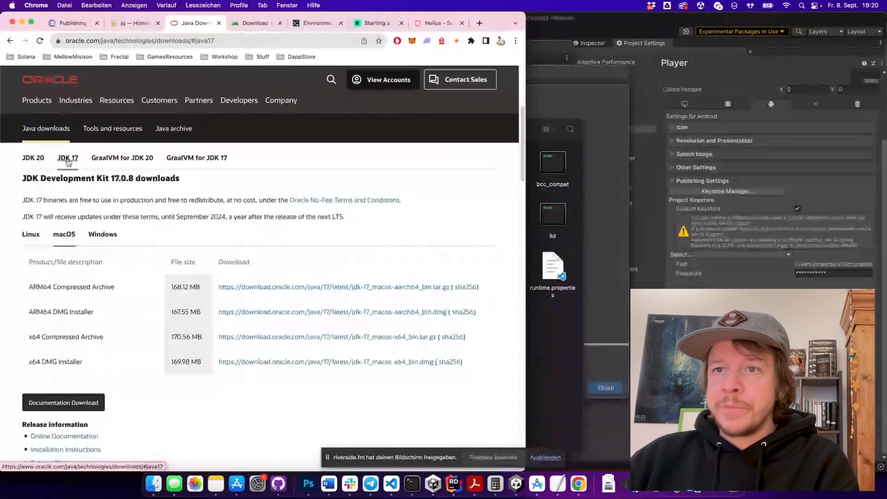
pyautogui.moveTo(201, 320)
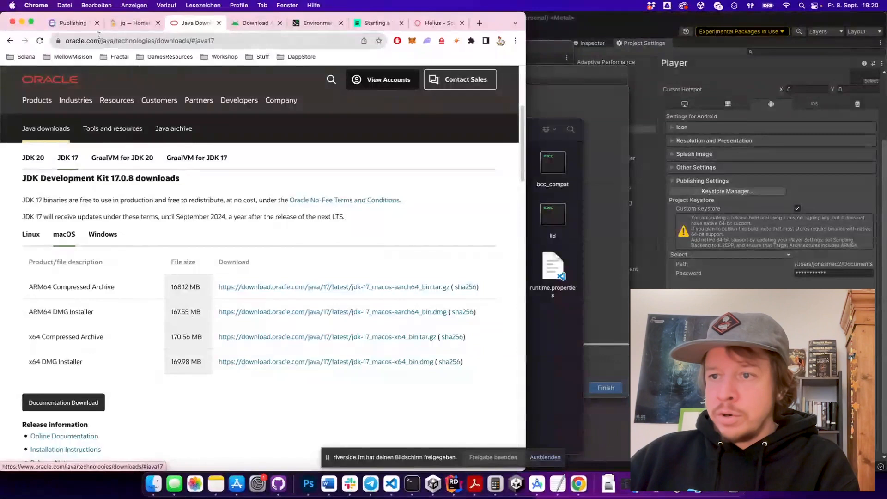
# Return to the Solana Mobile docs and highlight the pnpm init command under Getting Started.
pyautogui.click(69, 23)
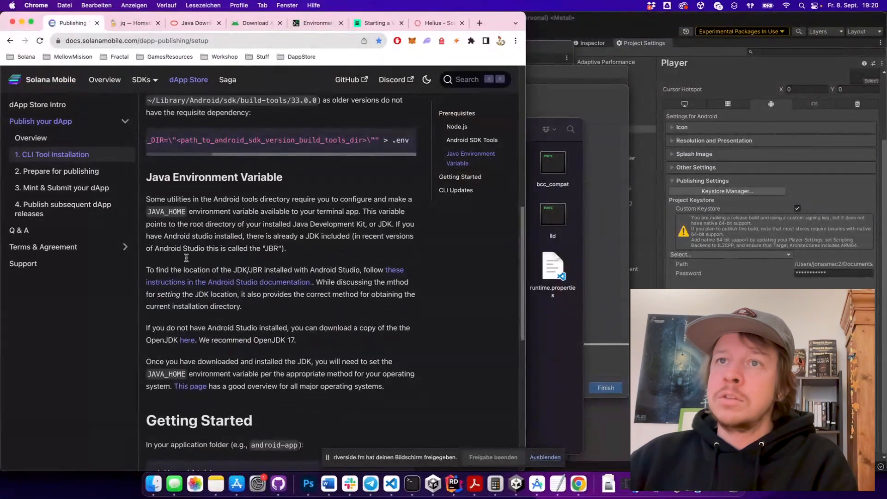
pyautogui.scroll(-3)
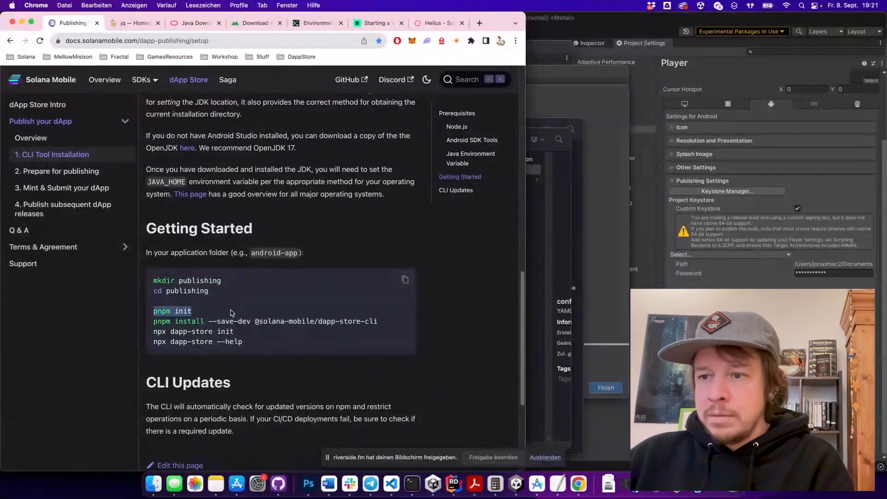
pyautogui.moveTo(153, 321); pyautogui.dragTo(382, 321)
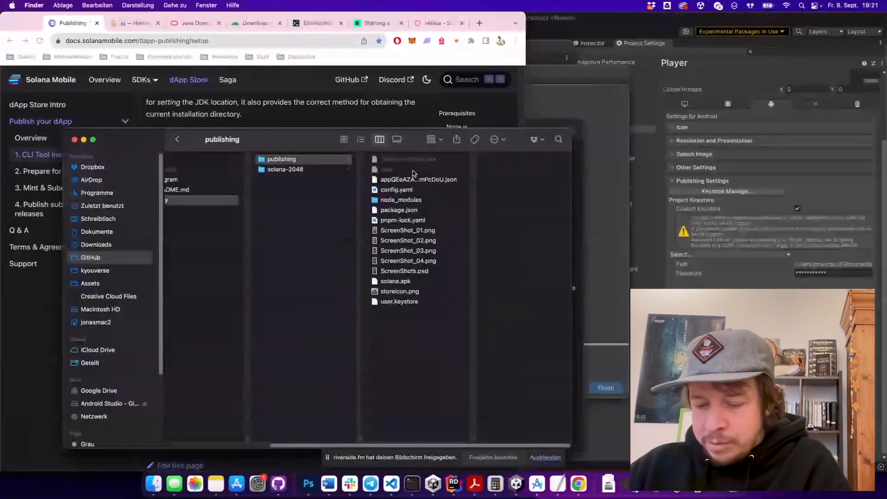
# Open the 'Prepare for publishing' guide and open the publishing folder's .env in TextEdit.
pyautogui.click(369, 170)
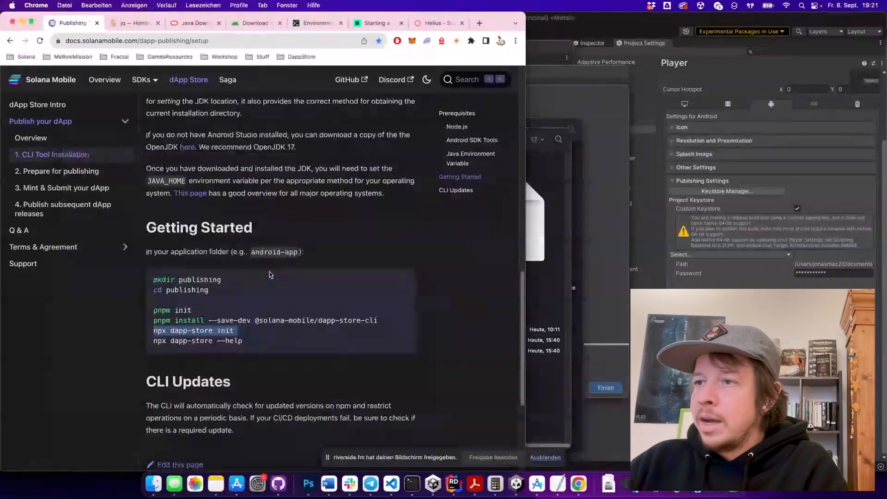
pyautogui.scroll(-3)
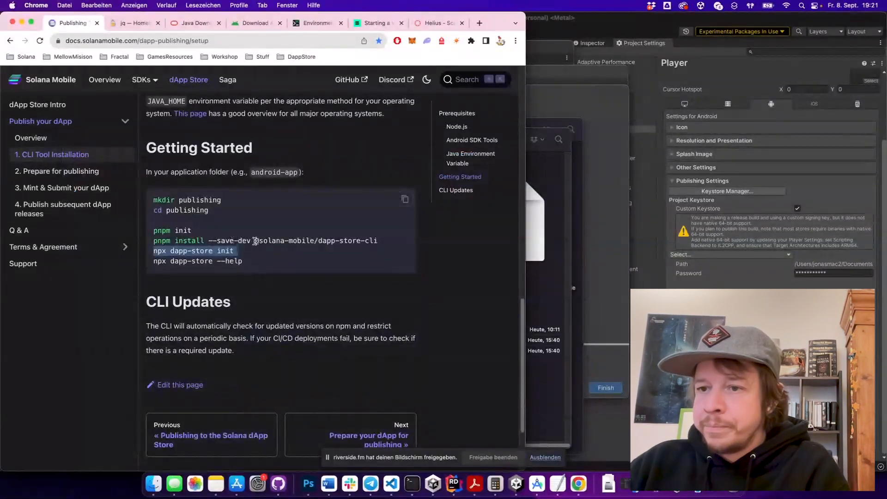
pyautogui.click(61, 171)
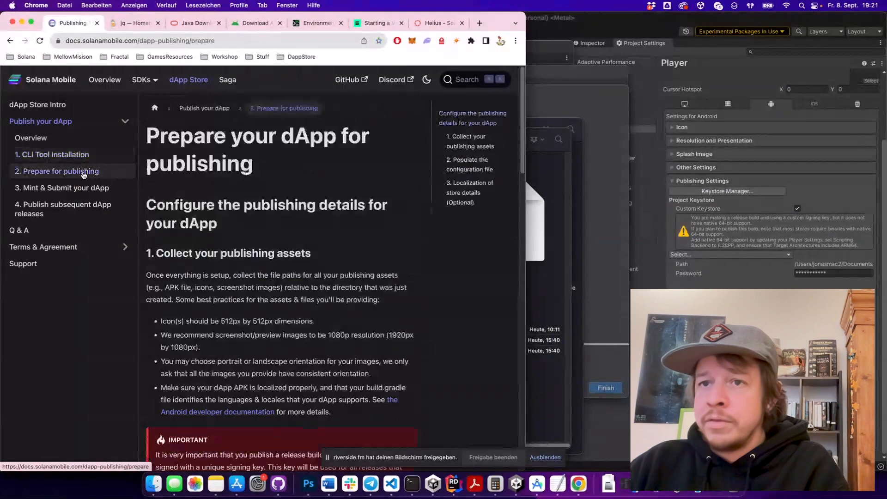
pyautogui.scroll(-3)
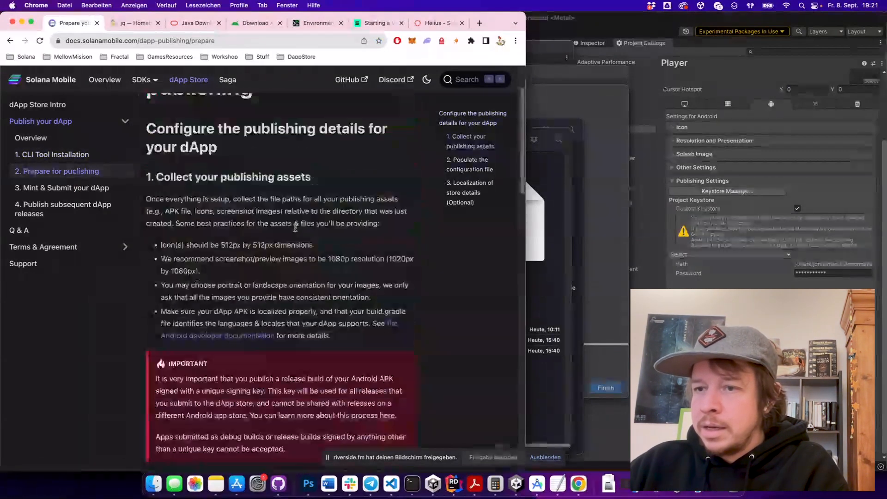
pyautogui.scroll(-3)
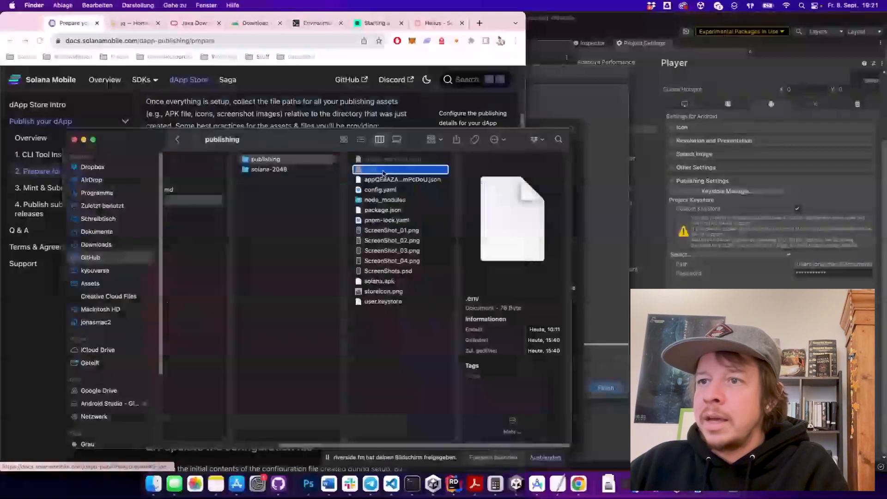
pyautogui.rightClick(400, 169)
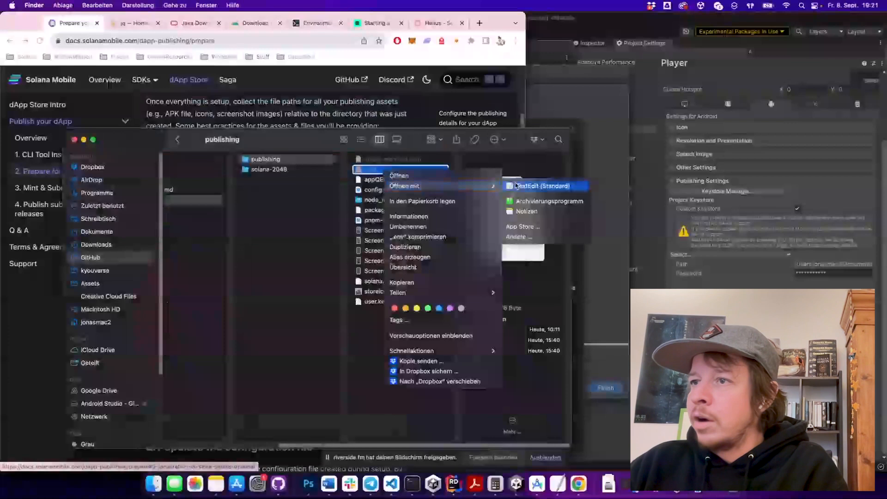
pyautogui.click(543, 185)
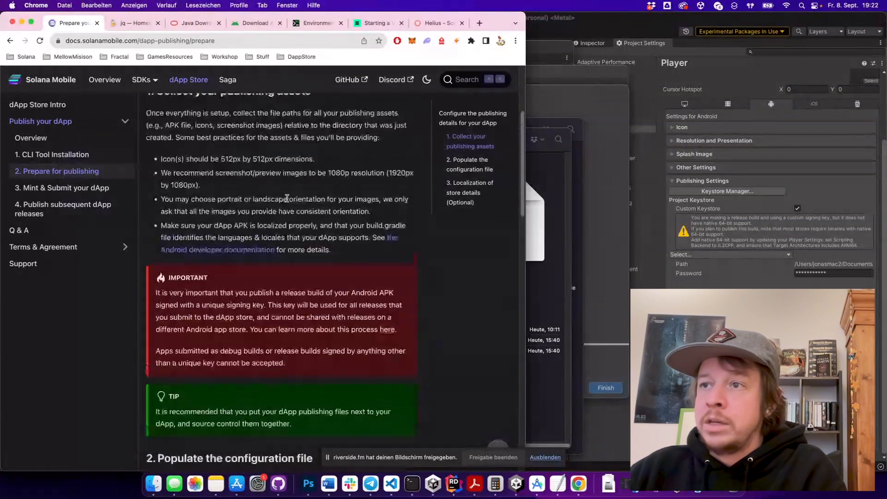
# Scroll through the publishing guide and bring up Unity's Keystore Manager.
pyautogui.scroll(3)
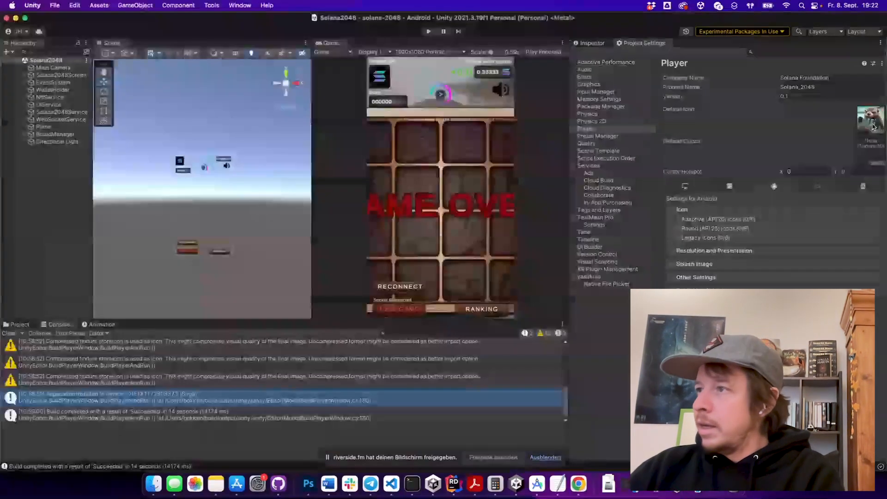
pyautogui.click(17, 324)
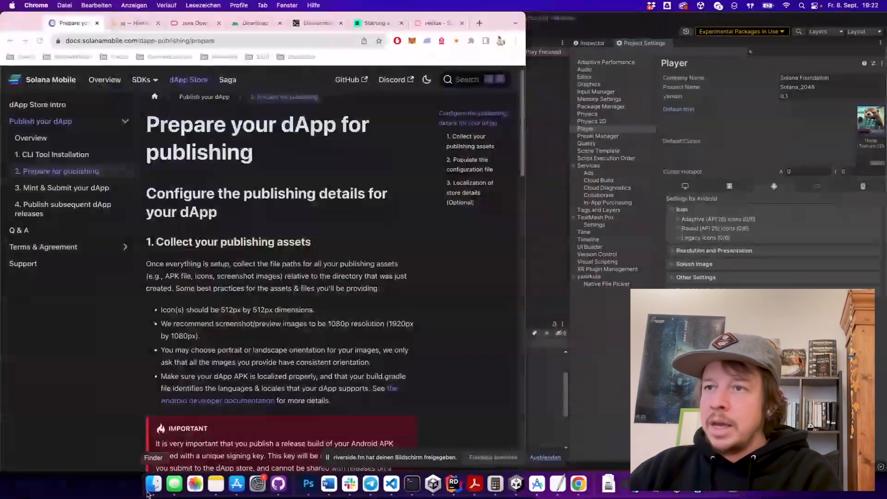
pyautogui.click(153, 485)
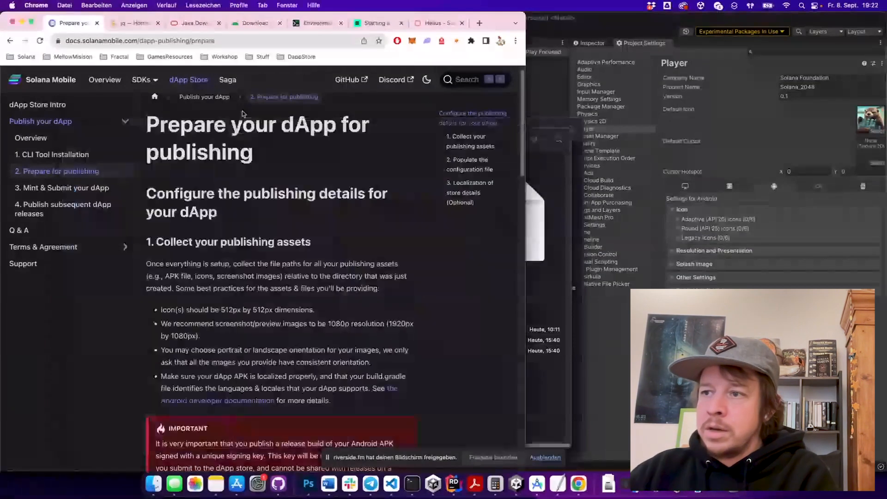
pyautogui.scroll(-3)
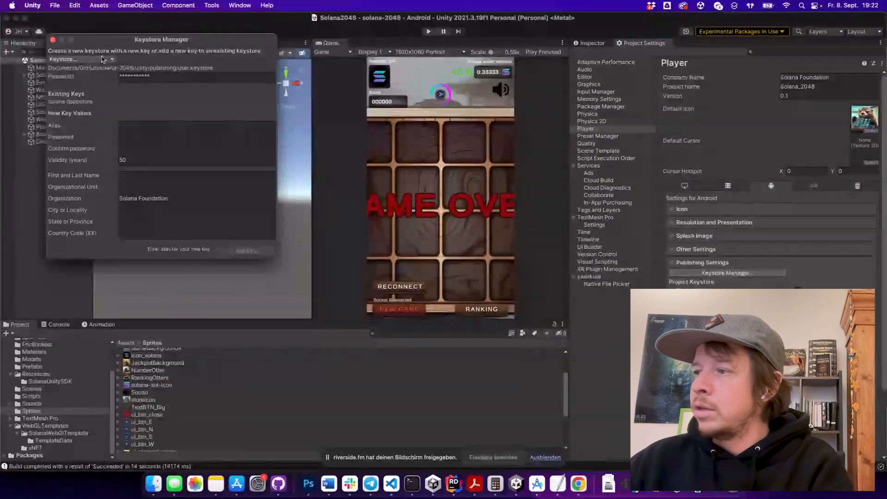
# Close Unity's Keystore Manager and return to the Prepare for publishing guide.
pyautogui.click(110, 59)
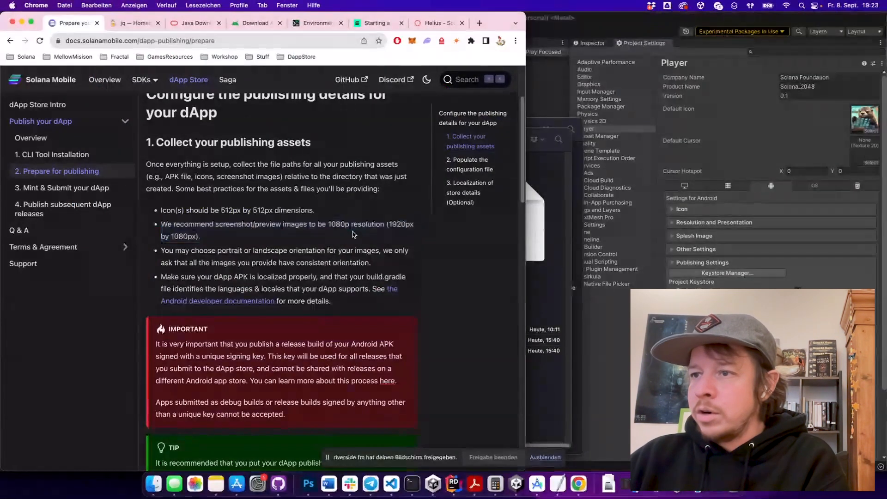
# Highlight the screenshot resolution recommendation and scroll to 'Populate the configuration file'.
pyautogui.moveTo(390, 223); pyautogui.dragTo(192, 236)
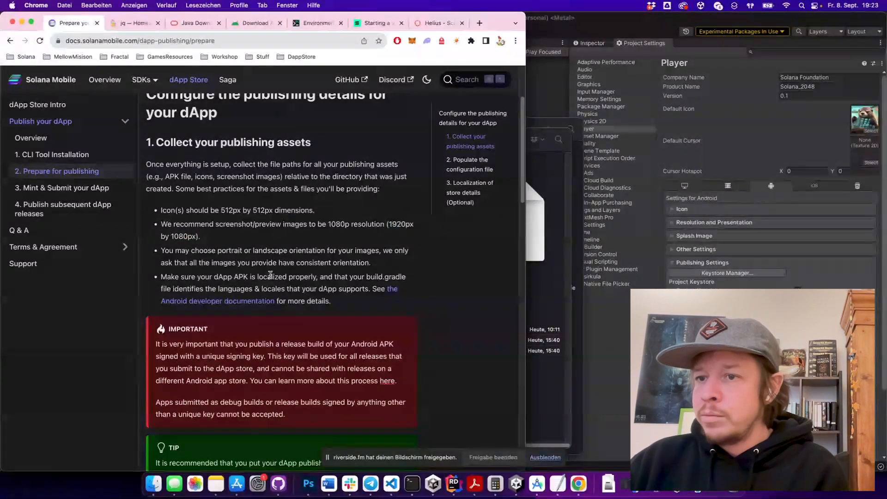
pyautogui.scroll(-3)
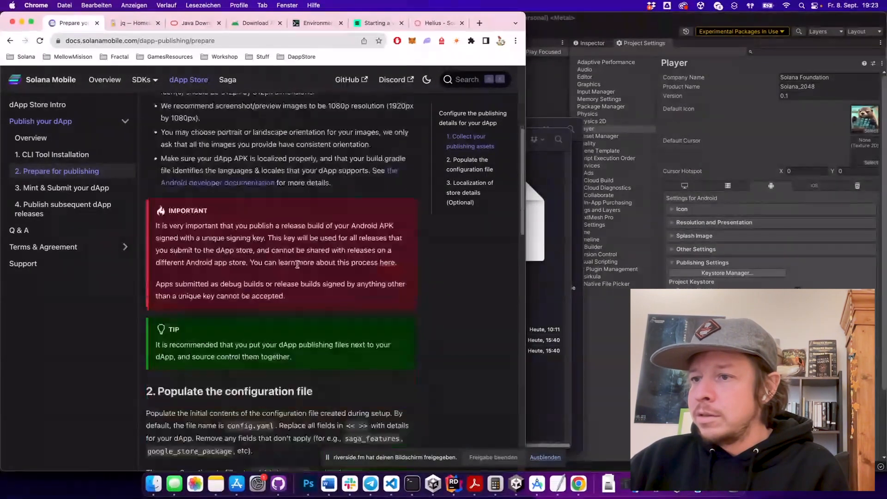
pyautogui.scroll(-3)
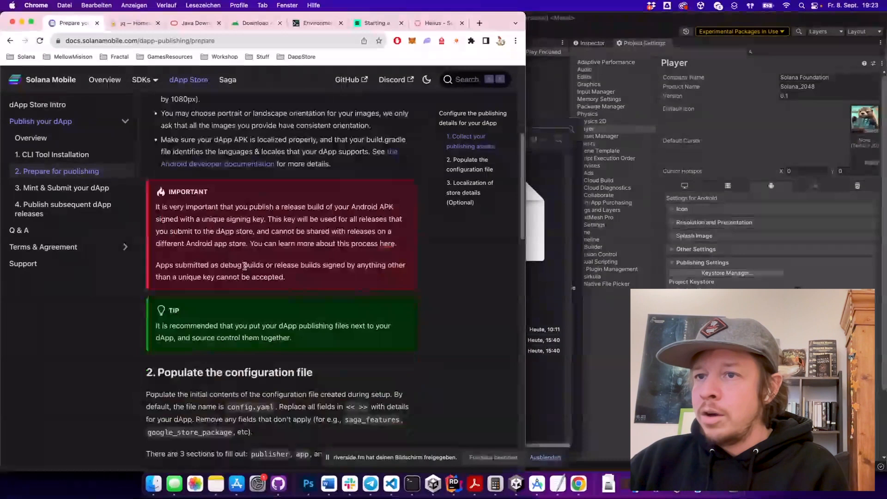
pyautogui.scroll(-3)
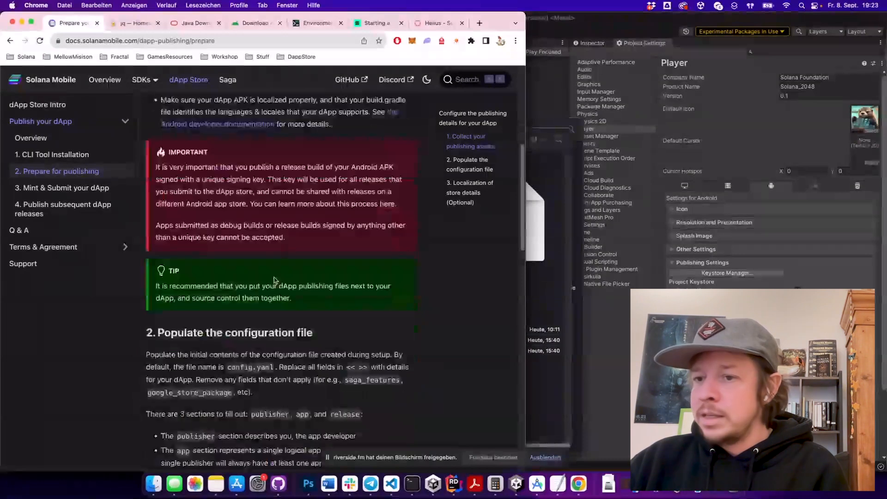
pyautogui.scroll(-3)
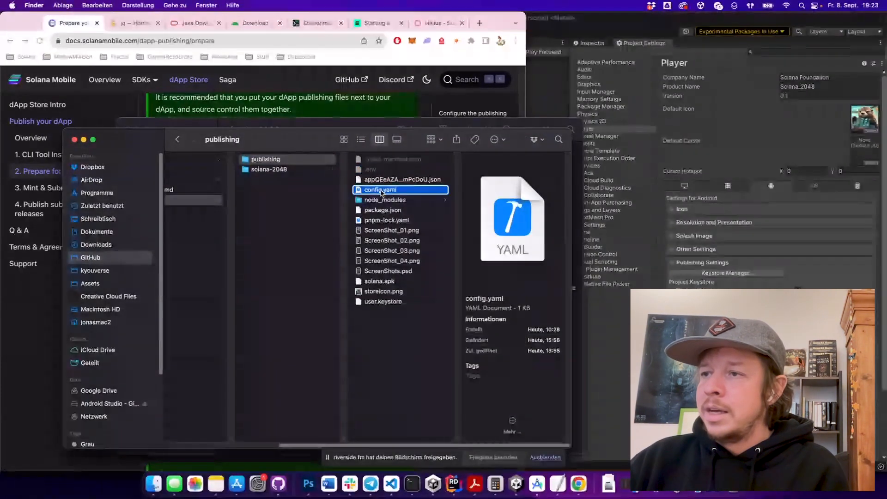
# Open config.yaml, review the Solana 2048 catalog, and highlight the testing_instructions value.
pyautogui.rightClick(379, 190)
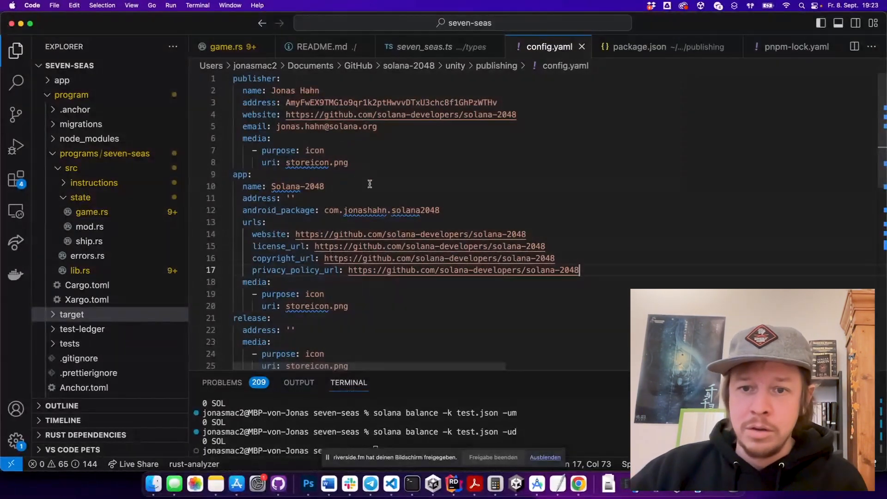
pyautogui.scroll(-3)
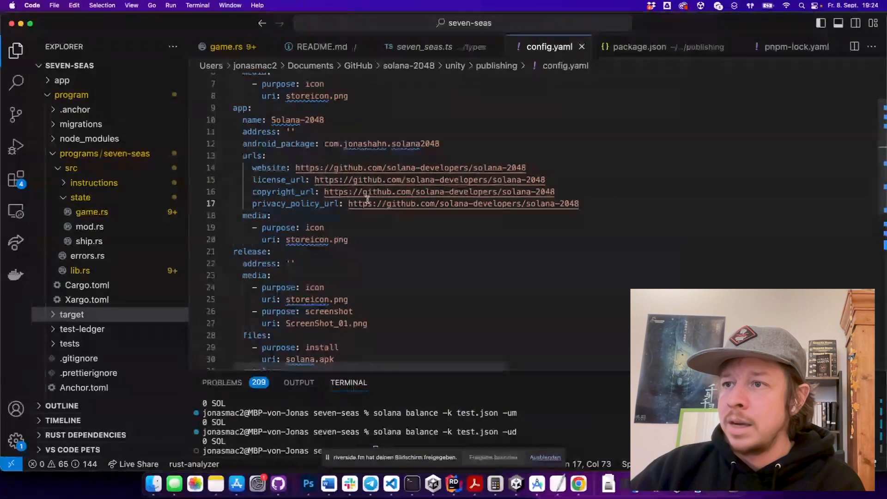
pyautogui.scroll(-3)
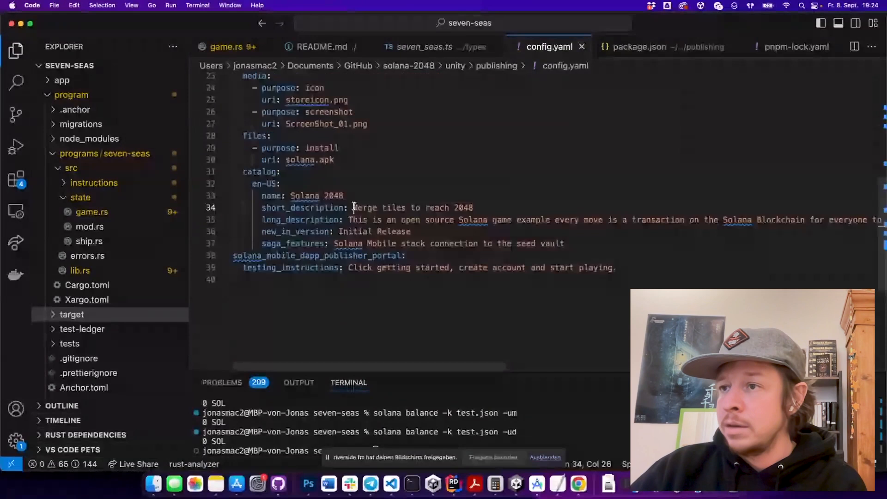
pyautogui.moveTo(353, 208); pyautogui.dragTo(473, 207)
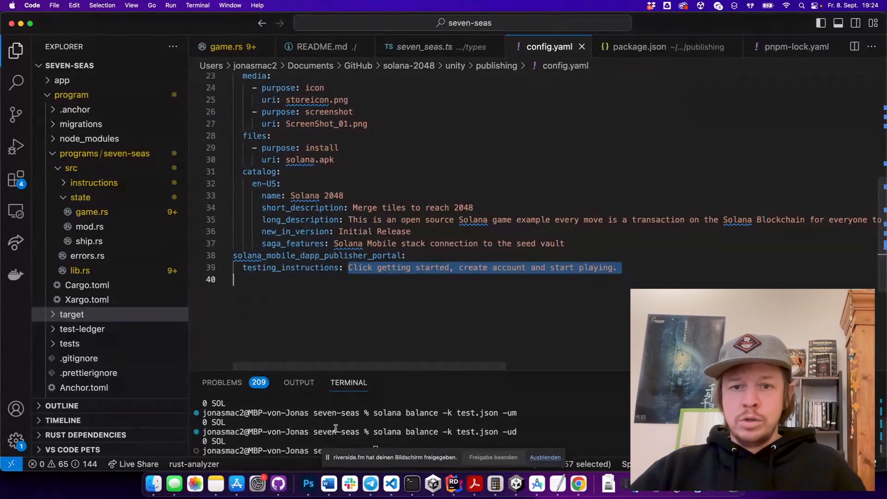
pyautogui.click(579, 483)
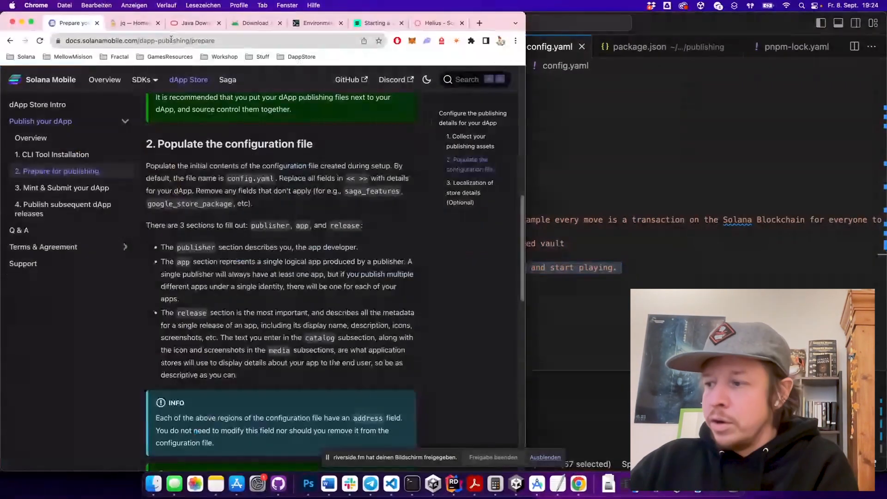
# Scroll the Prepare for publishing docs and open '3. Mint & Submit your dApp'.
pyautogui.scroll(-3)
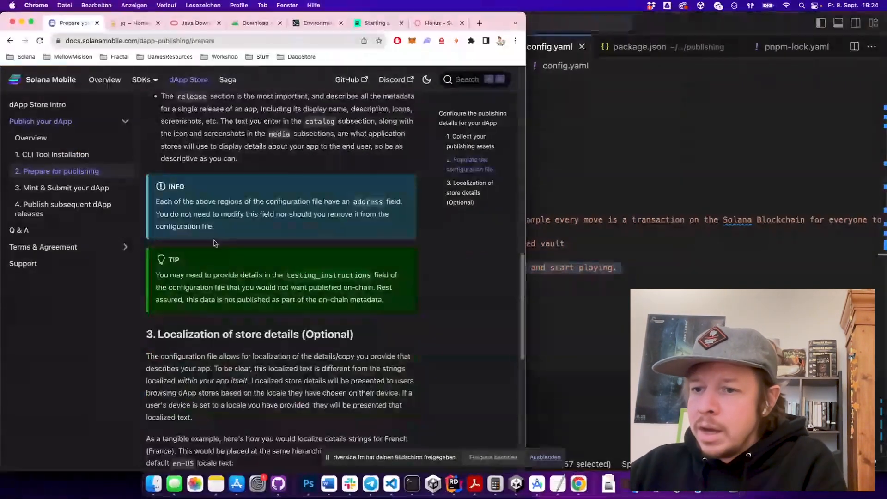
pyautogui.scroll(-3)
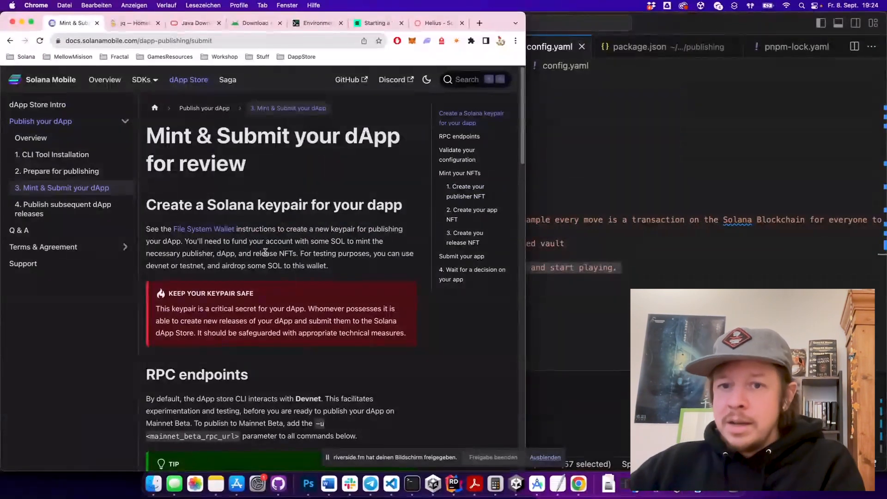
pyautogui.click(374, 23)
pyautogui.write('solana-keygen grind --starts-with e1')
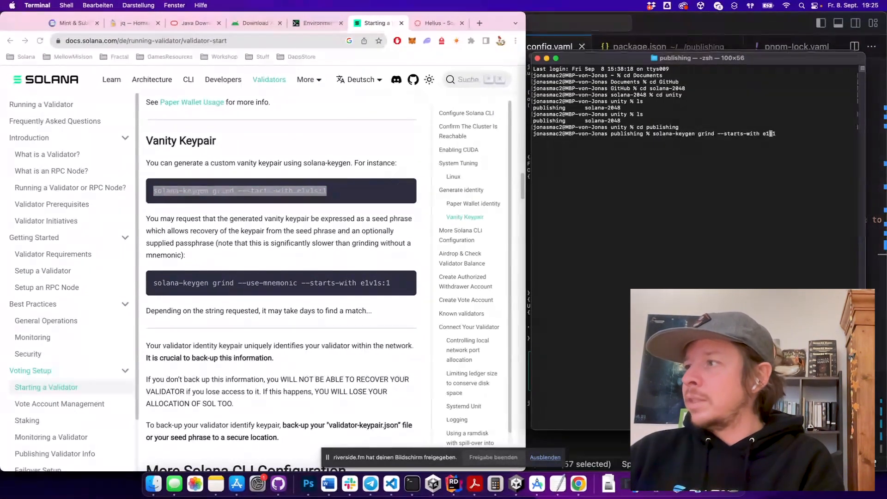
# Type 'app' to launch Terminal for a shell in the publishing folder.
pyautogui.write('app')
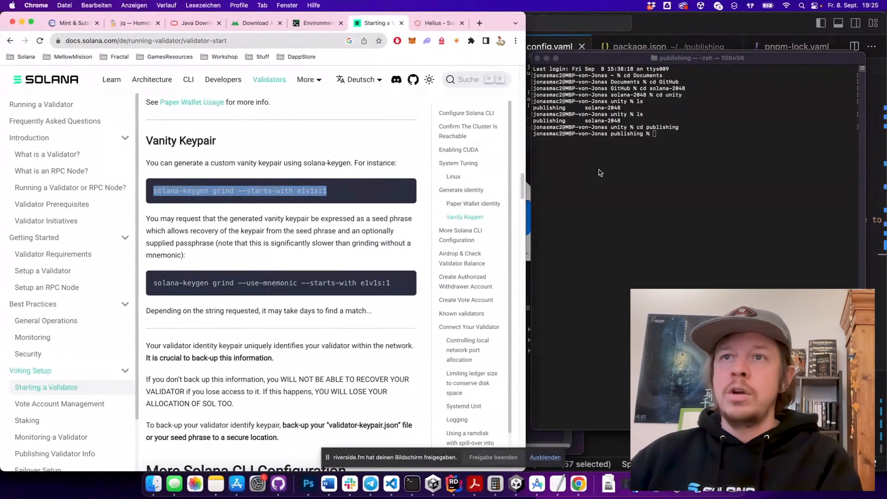
# Review the docs on the default Devnet cluster, the Helius RPC page, and the -u parameter.
pyautogui.click(74, 22)
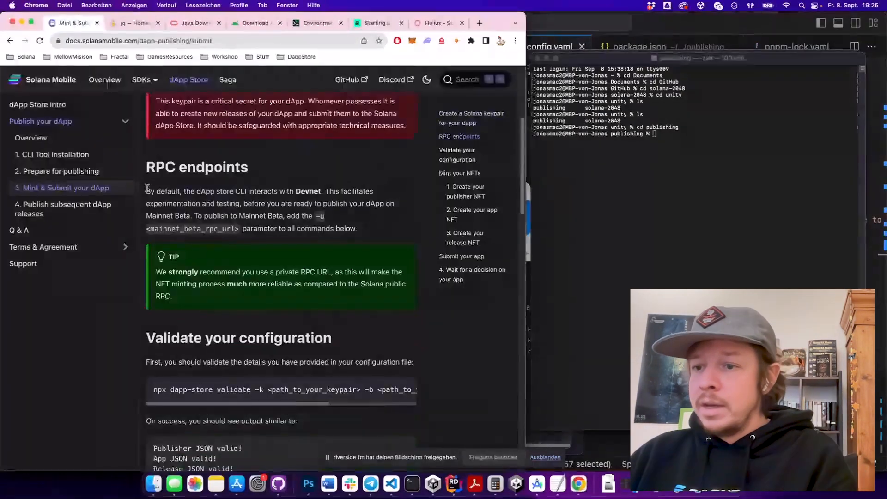
pyautogui.moveTo(146, 191); pyautogui.dragTo(357, 229)
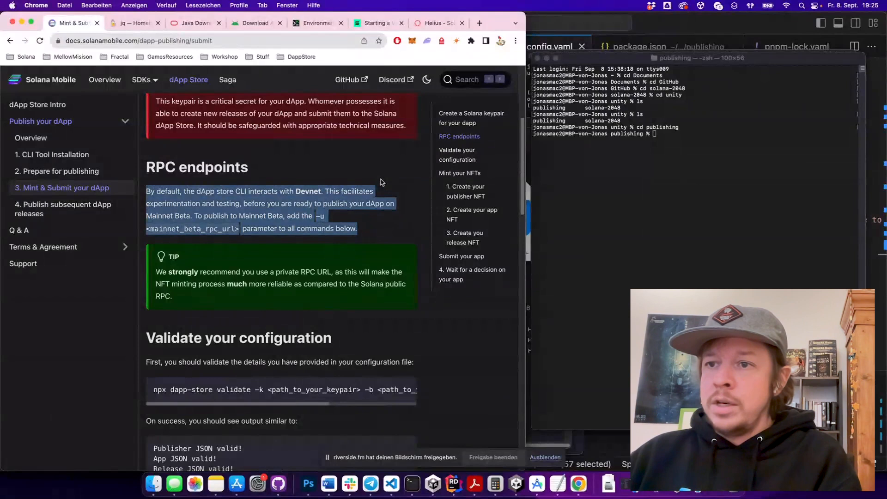
pyautogui.click(318, 216)
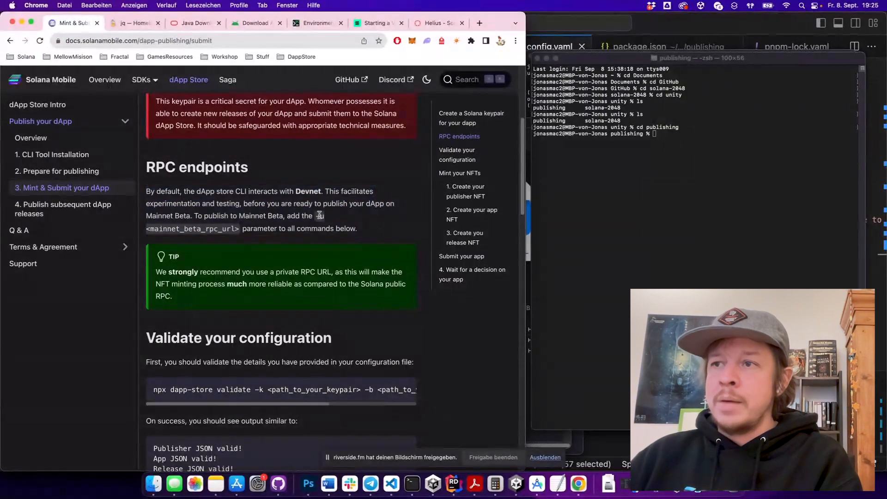
pyautogui.click(440, 23)
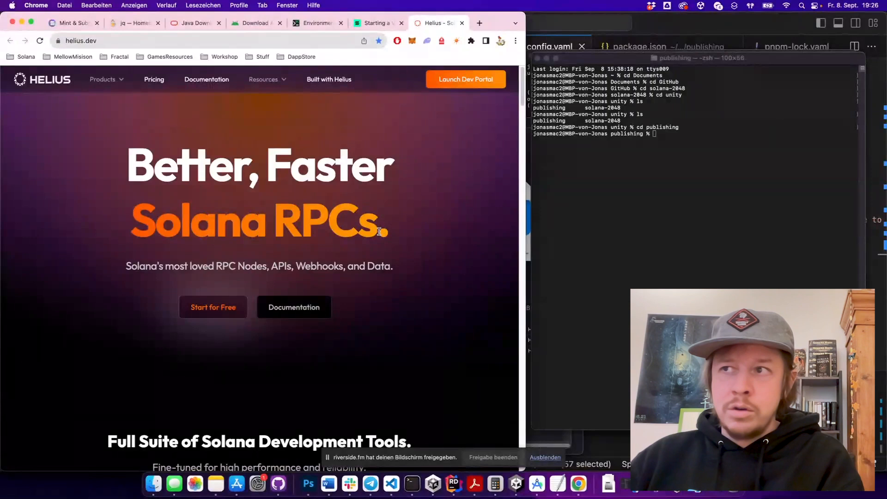
pyautogui.moveTo(74, 23)
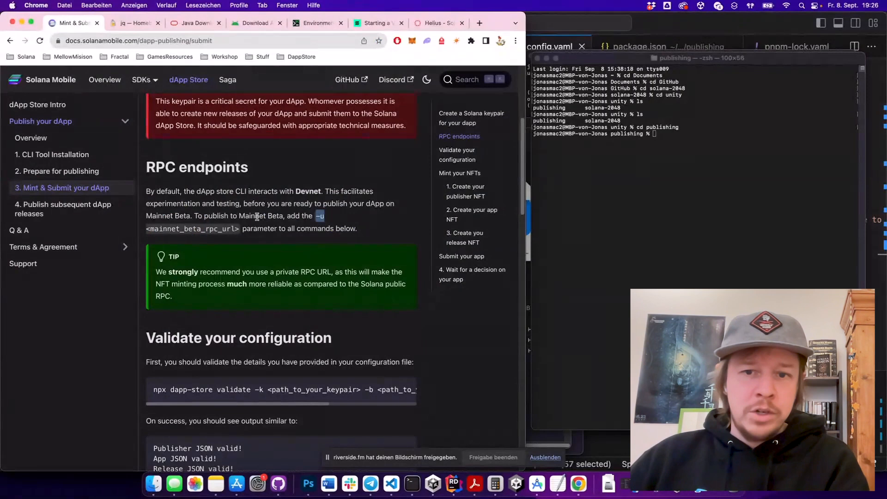
pyautogui.doubleClick(261, 215)
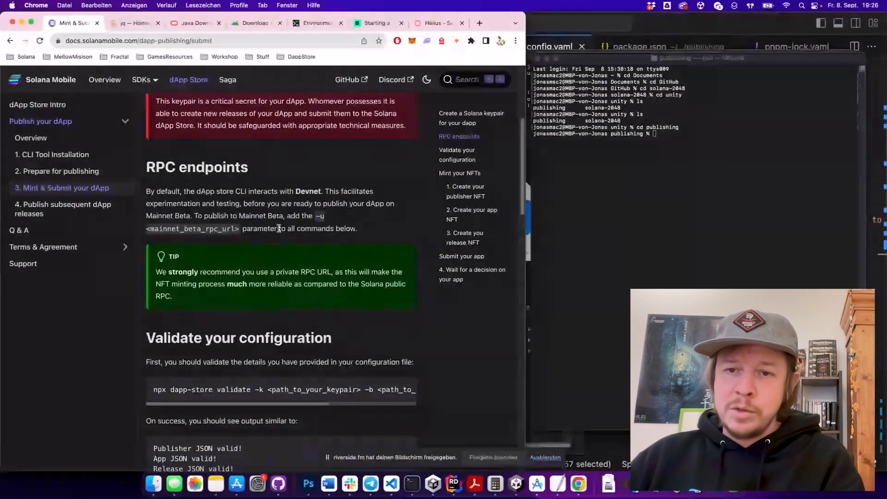
pyautogui.scroll(-3)
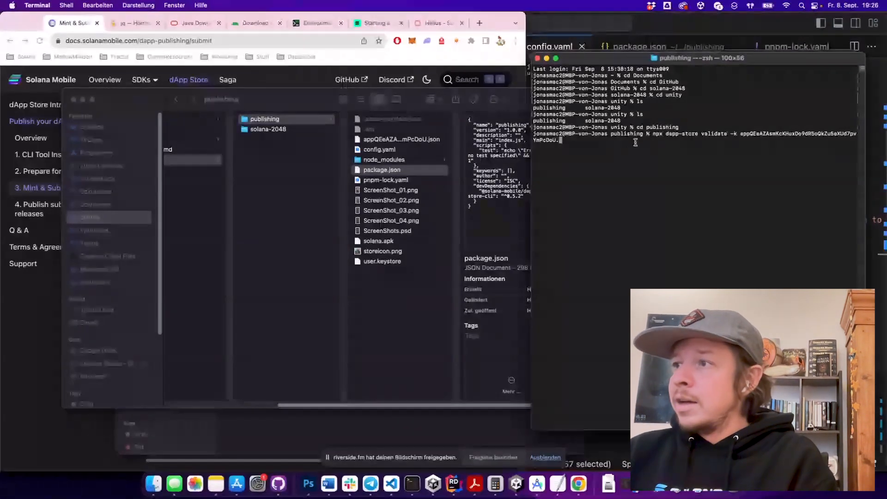
# Run dapp-store validate with the publisher keypair and build tools path.
pyautogui.press('Return')
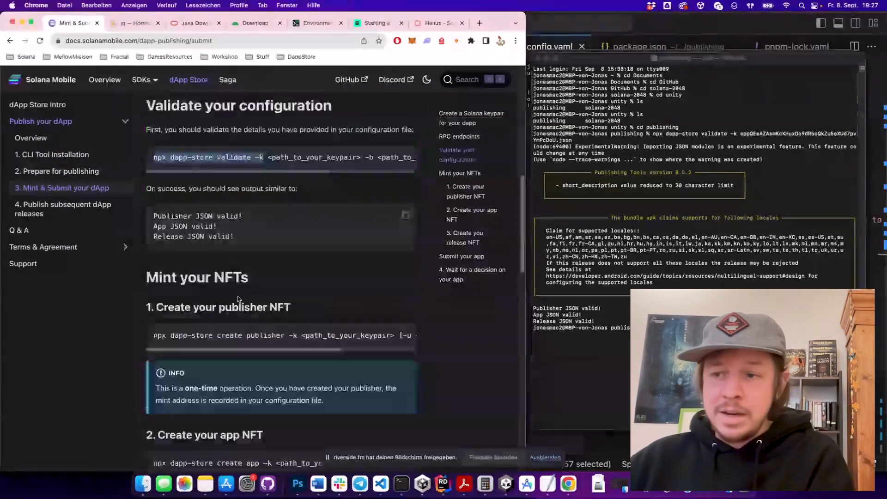
# Scroll the Mint & Submit docs down to Mint your NFTs and the create publisher command.
pyautogui.scroll(-3)
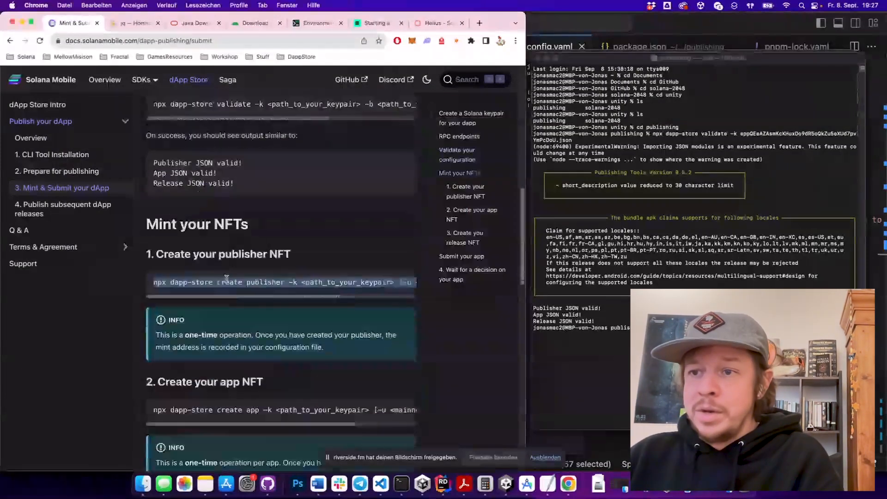
pyautogui.scroll(-3)
pyautogui.write('npx dapp-store create app -k appQEeAZAsmKcKHuxDo9dR5oQkZu5eXUd7pvYmPcDoU.json ')
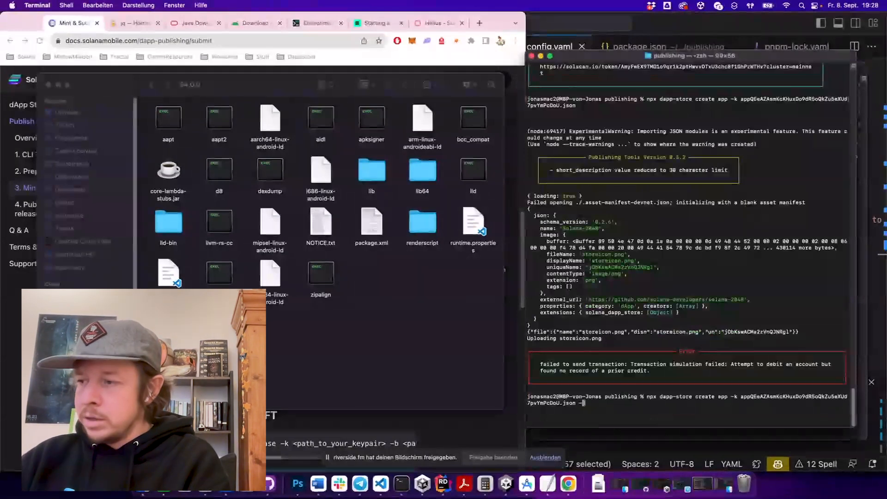
# Append -um to the dapp-store create app command and retry it.
pyautogui.write('-um')
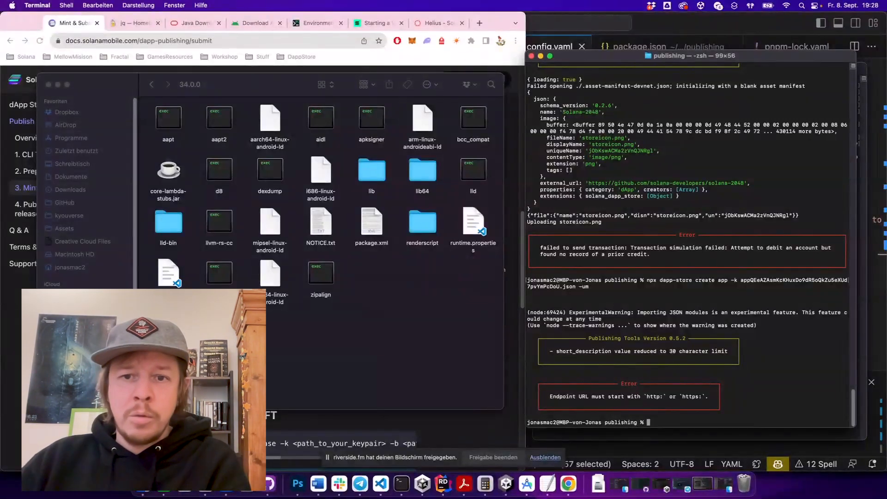
# Rerun dapp-store create app using the Helius RPC URL as the -u endpoint.
pyautogui.click(435, 23)
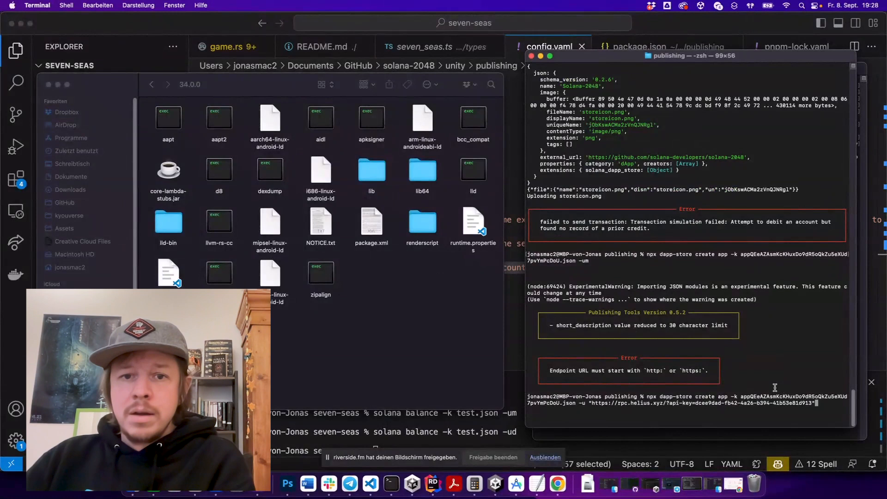
pyautogui.press('Return')
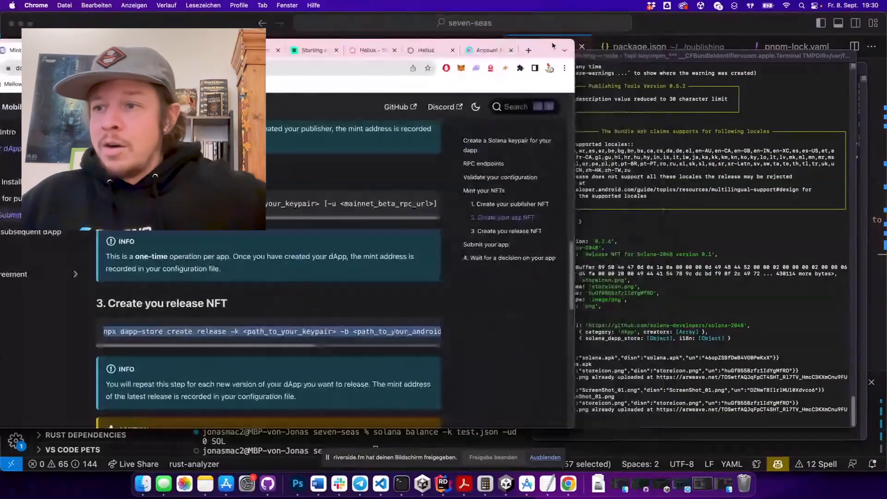
# Scroll the docs past 'Create your release NFT' to 'Submit your app' and 'Wait for a decision'.
pyautogui.scroll(-3)
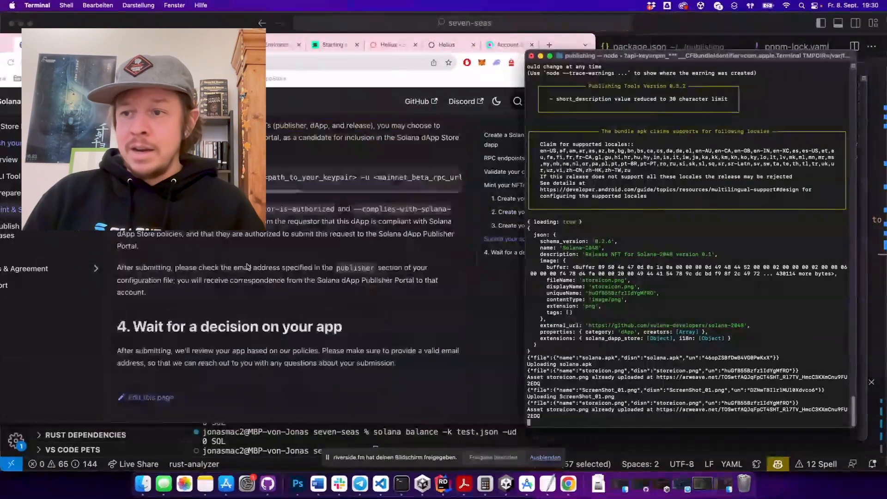
# Scroll the docs to the publish submit command and its two attestation flags.
pyautogui.scroll(-3)
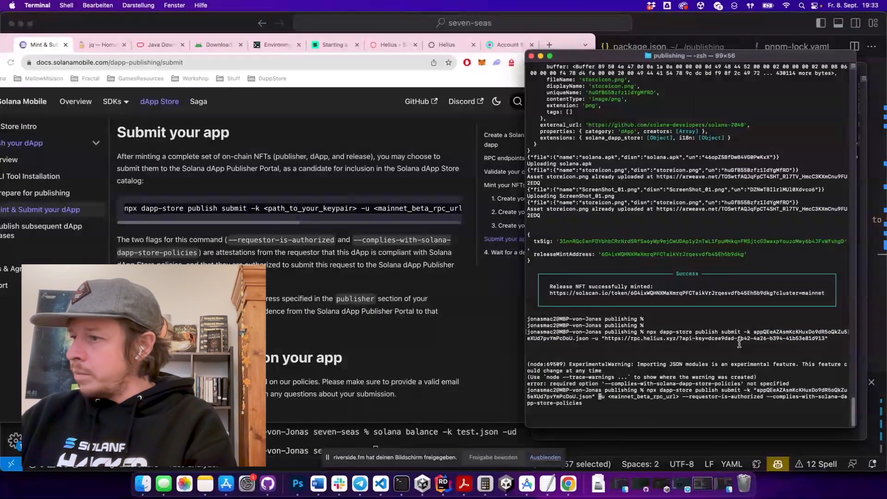
# Select the RPC URL from the earlier command for the corrected publish submit.
pyautogui.moveTo(604, 338); pyautogui.dragTo(827, 339)
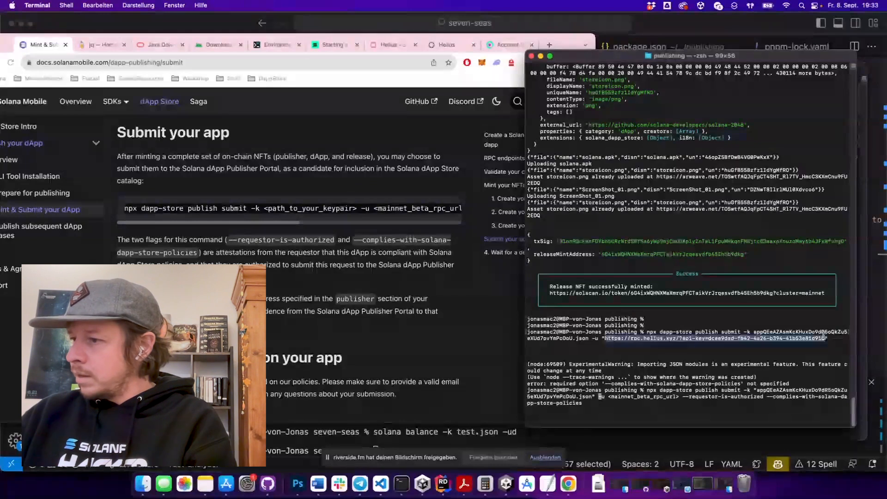